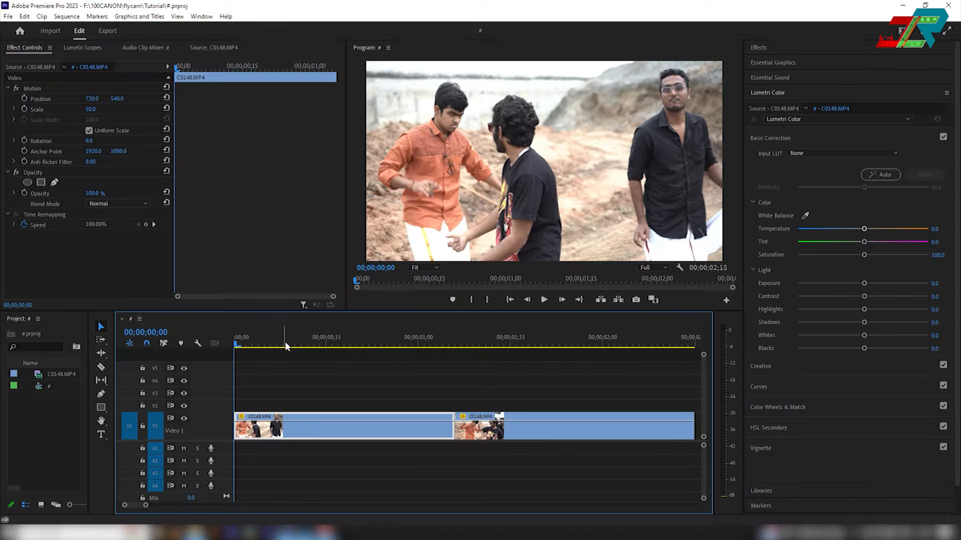
mouse_move(259, 346)
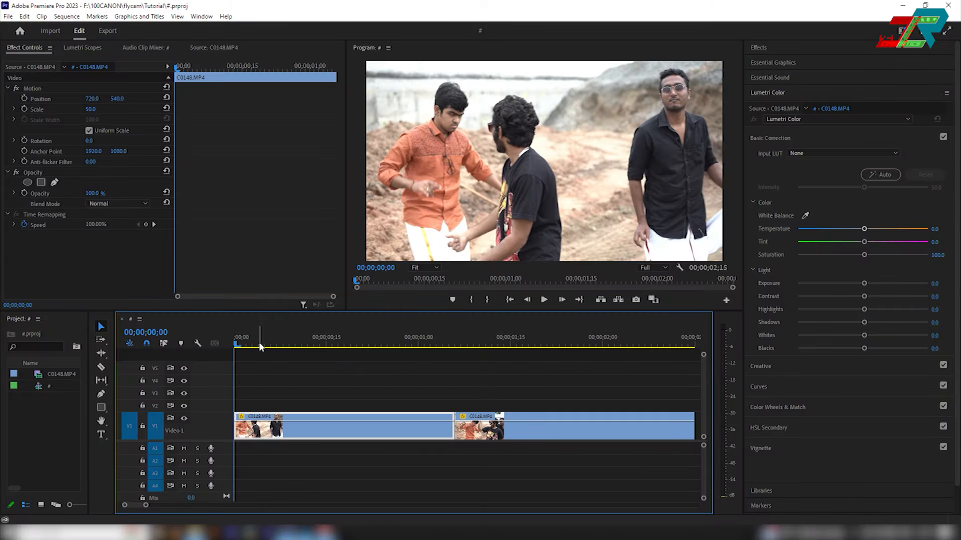
- Duplicate the later V1 footage piece onto V2 at the same start time
left_click(530, 345)
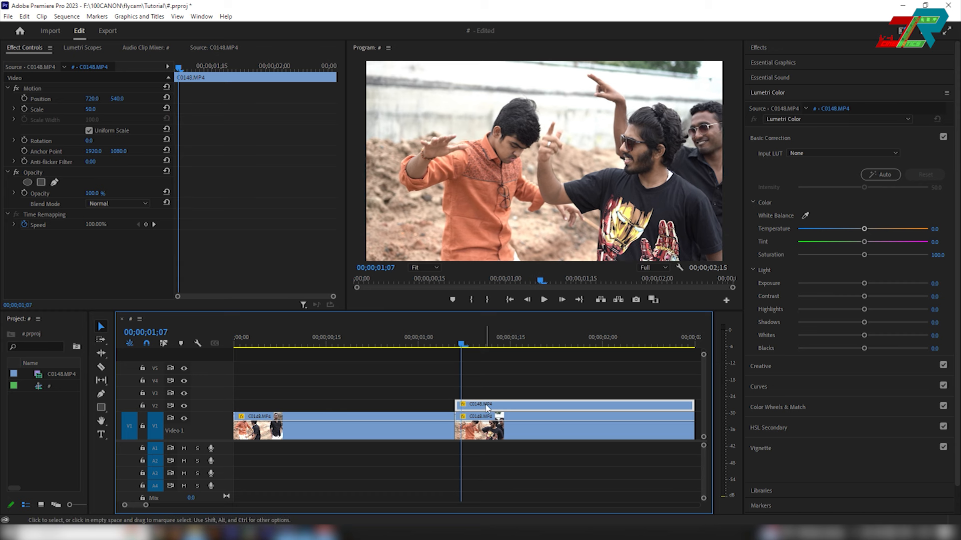
- Add a Frame Hold to the V2 copy and scrub to confirm the footage freezes
right_click(485, 406)
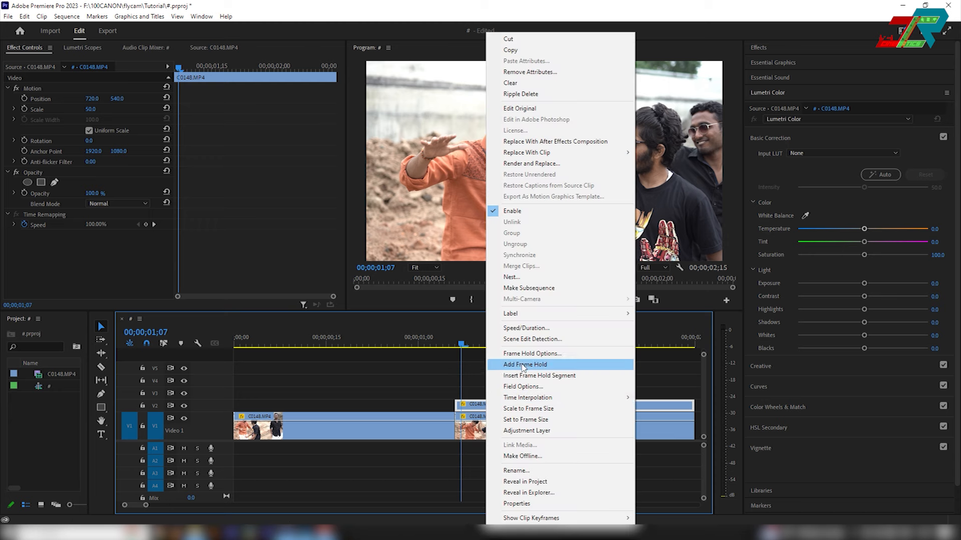
left_click(525, 364)
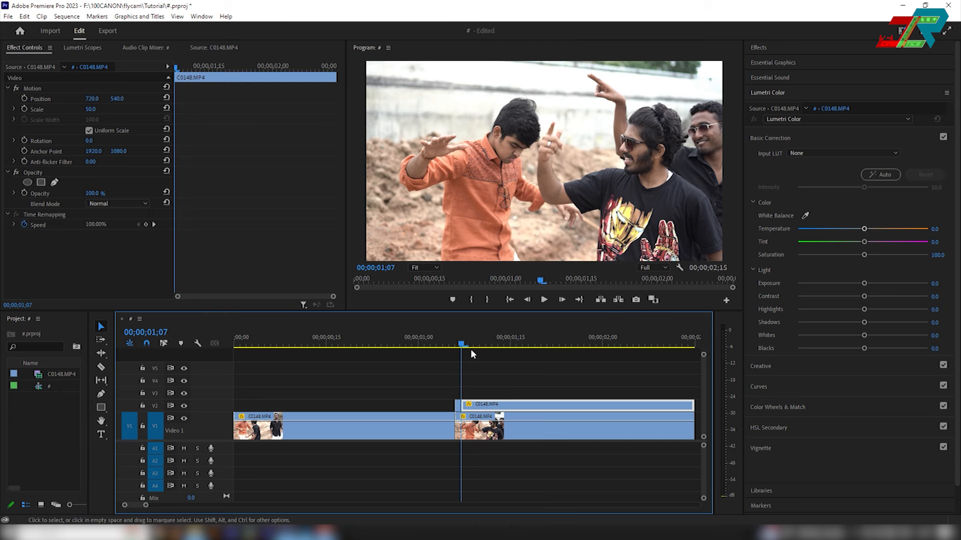
left_click(487, 345)
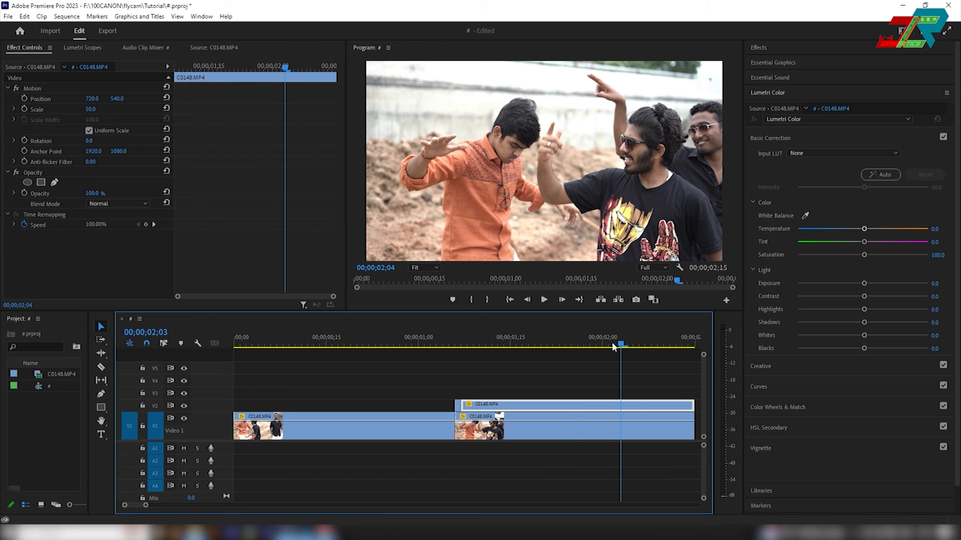
left_click_drag(621, 345, 583, 345)
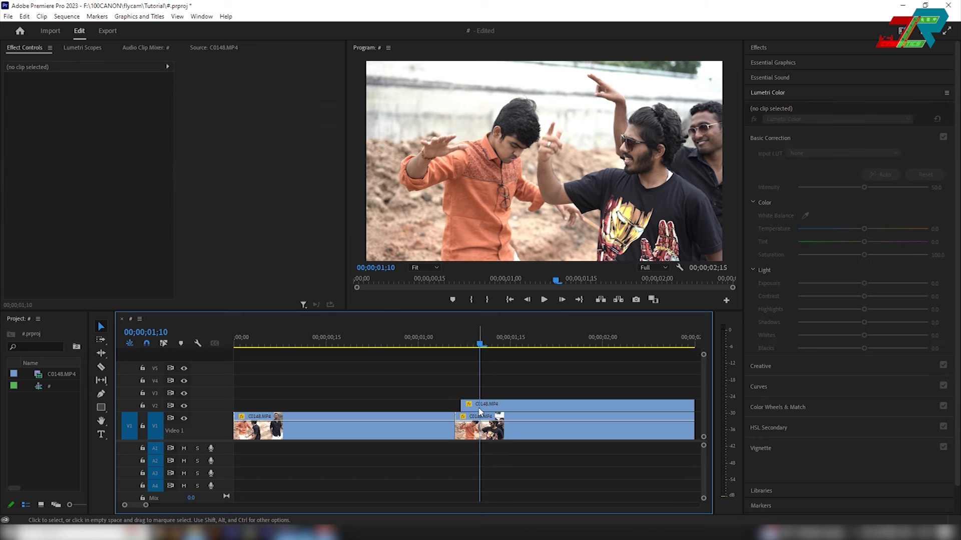
- Ctrl-insert the frame-hold clip from V2 into V1 at the cut point
left_click(572, 405)
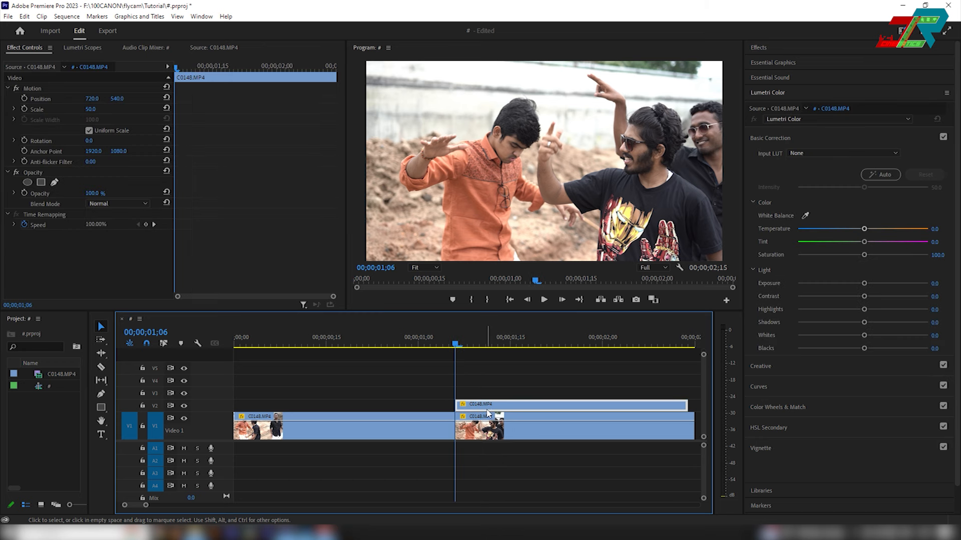
mouse_move(484, 413)
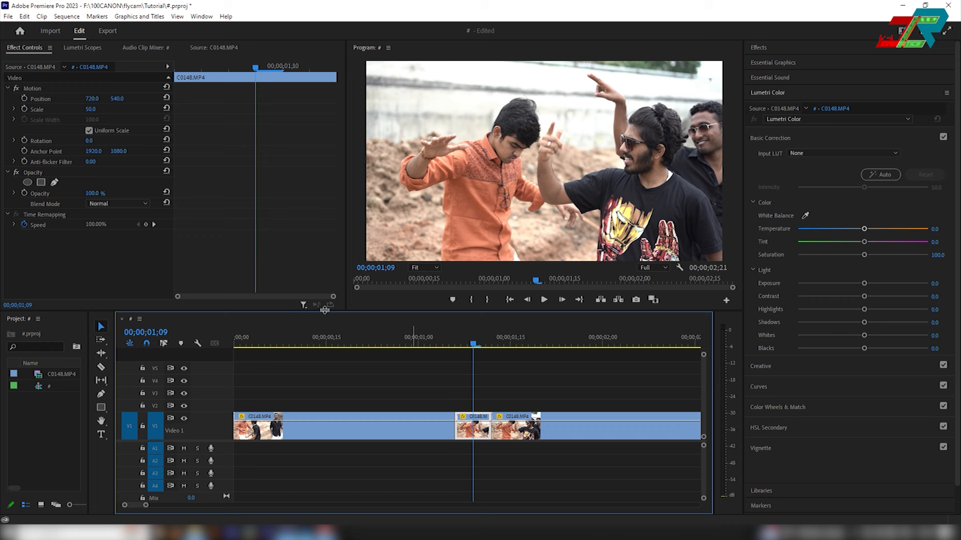
mouse_move(460, 389)
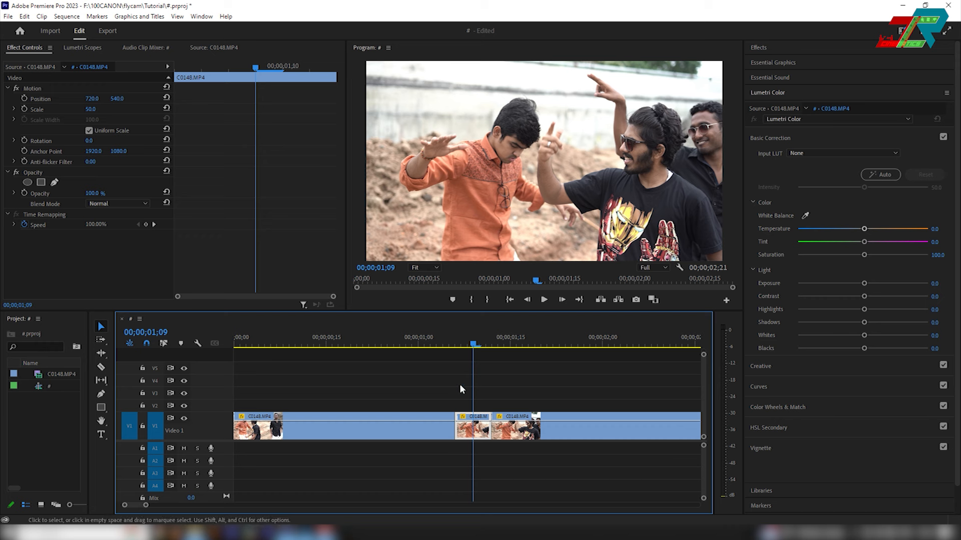
mouse_move(473, 417)
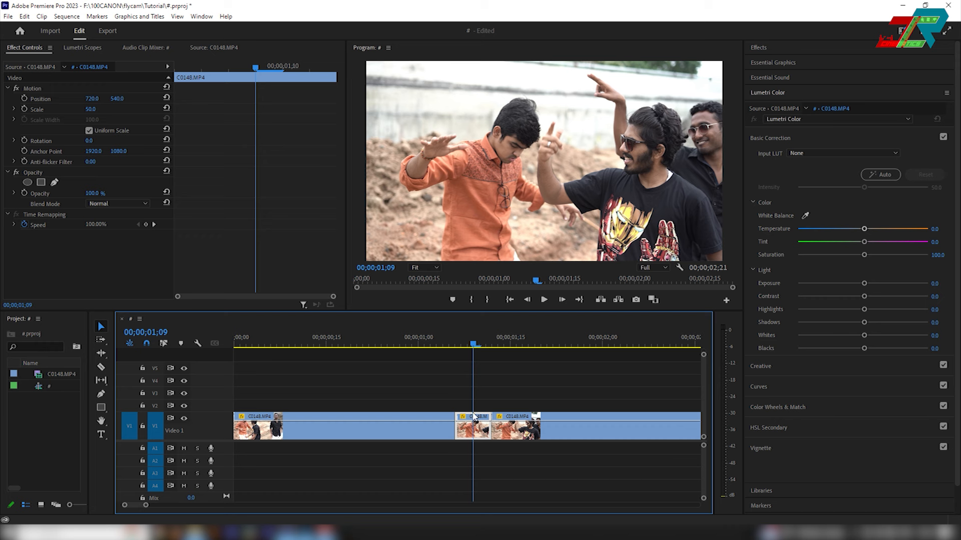
mouse_move(411, 153)
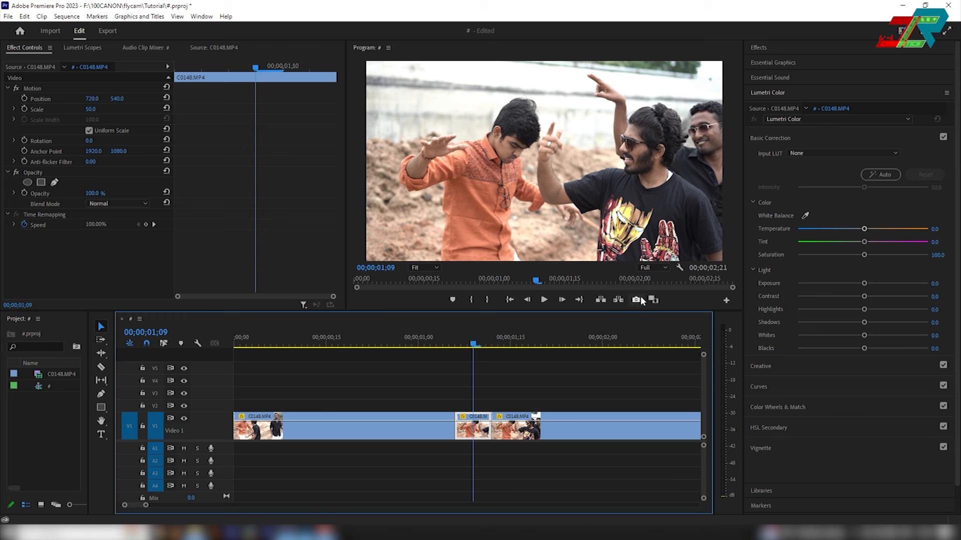
mouse_move(636, 299)
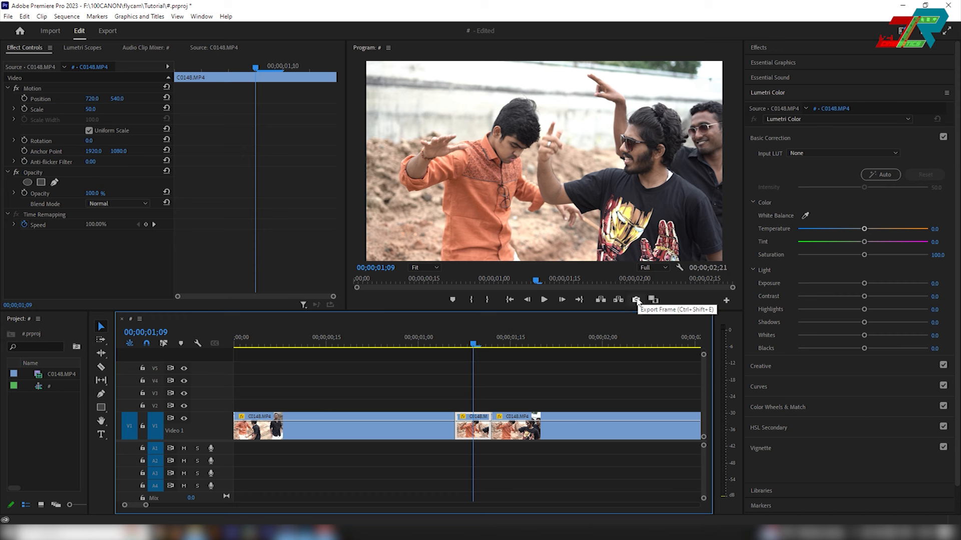
- Export the frame at 00;00;01;09 as a JPEG still via Export Frame
left_click(635, 299)
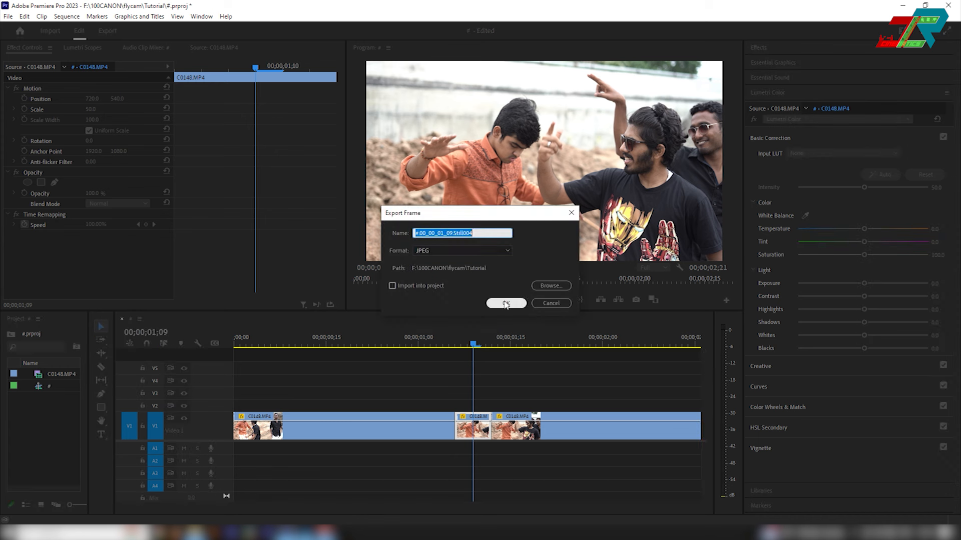
left_click(504, 303)
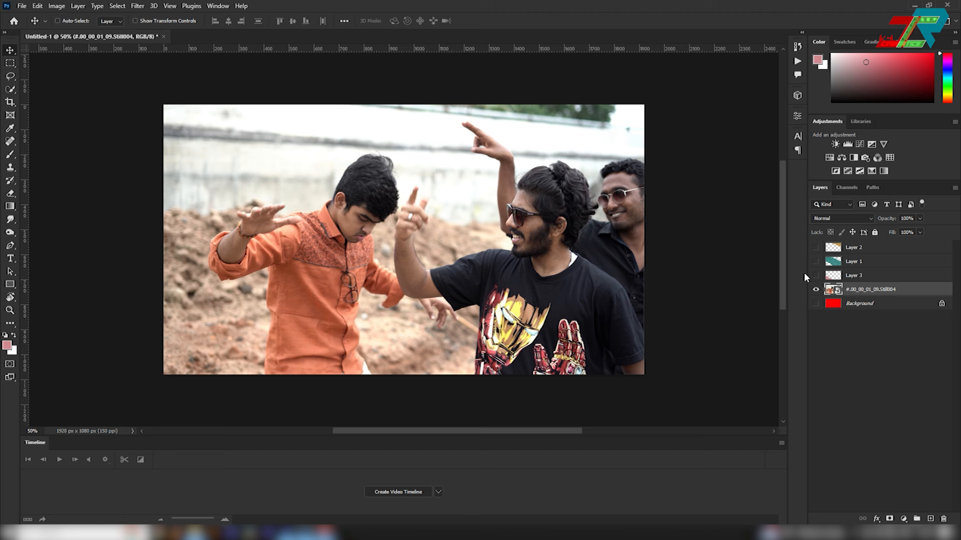
- Make the torn-paper Layer 3 visible beneath the exported still layer
left_click(814, 276)
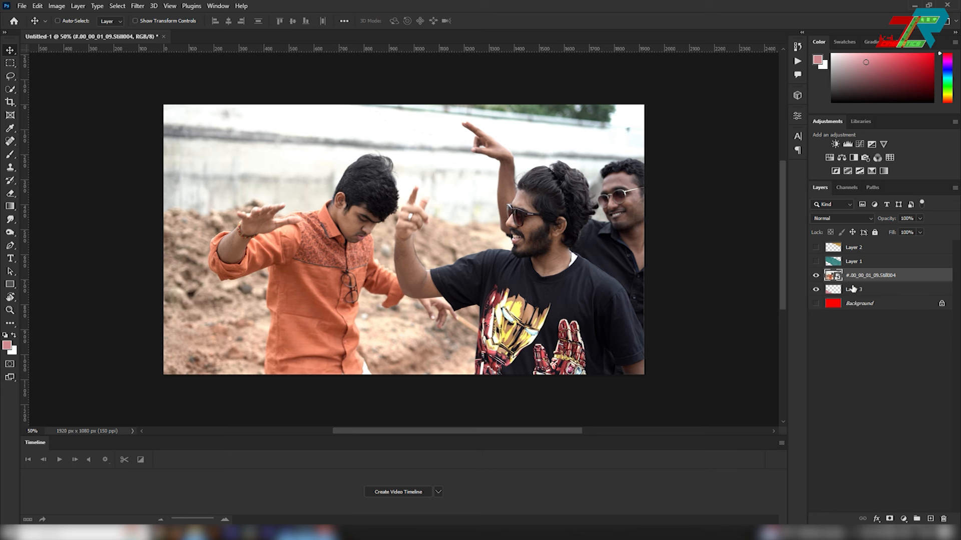
mouse_move(863, 270)
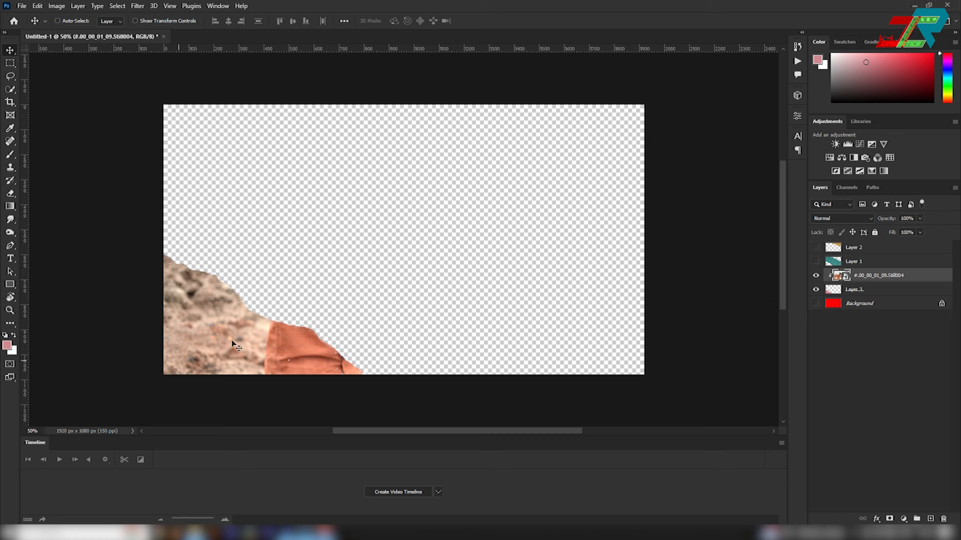
mouse_move(549, 335)
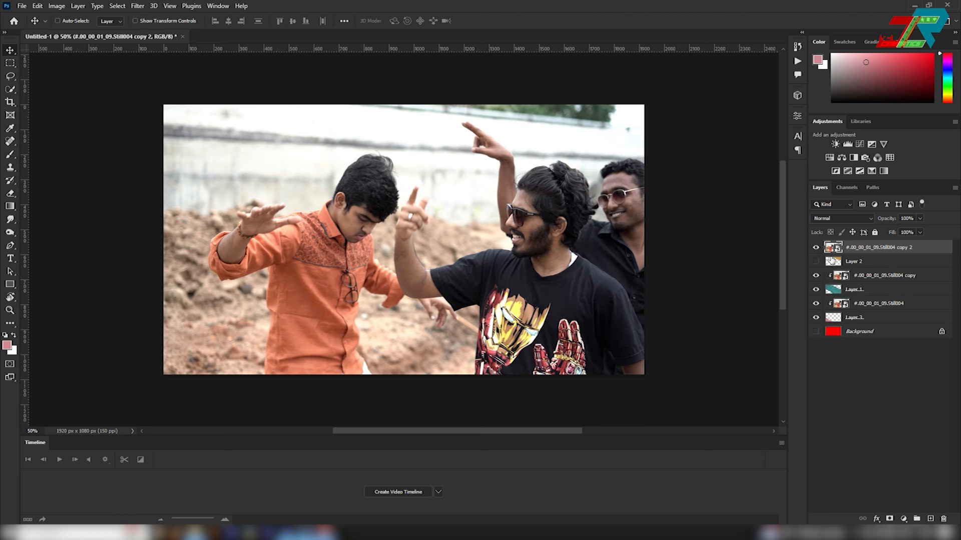
- Toggle layer visibility so only the top torn photo piece and its torn layer show
left_click(816, 262)
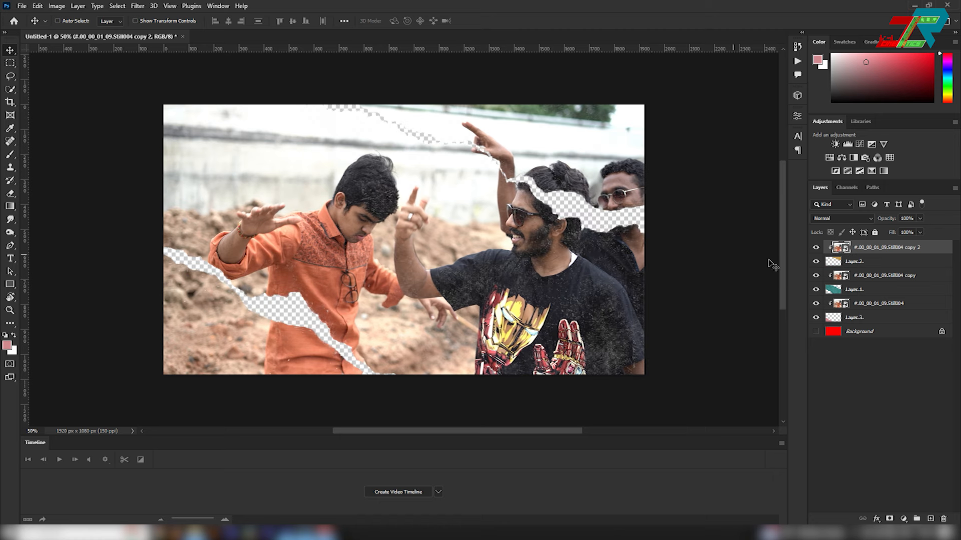
left_click(815, 275)
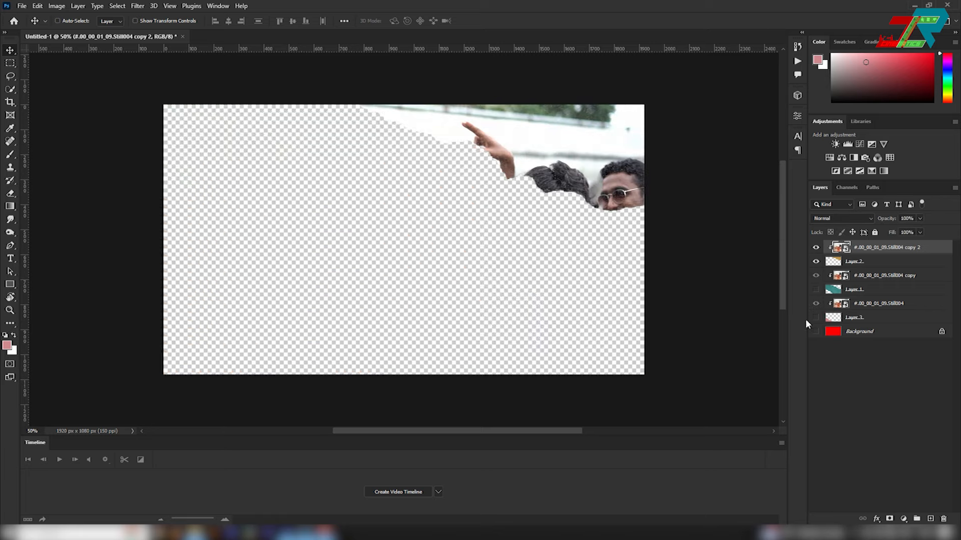
left_click(21, 6)
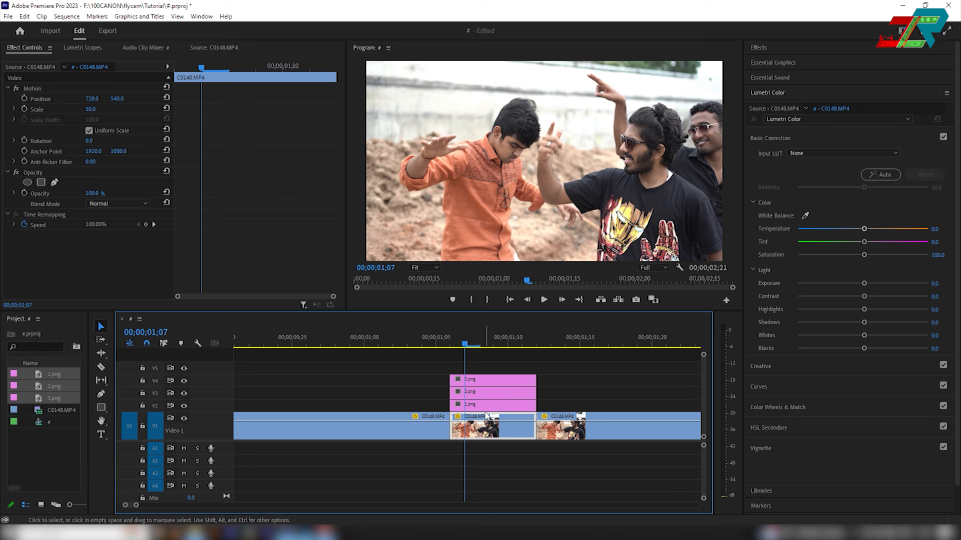
- Lower Lumetri Exposure and Highlights on the freeze frame, darkening it slightly more
left_click_drag(863, 283, 831, 283)
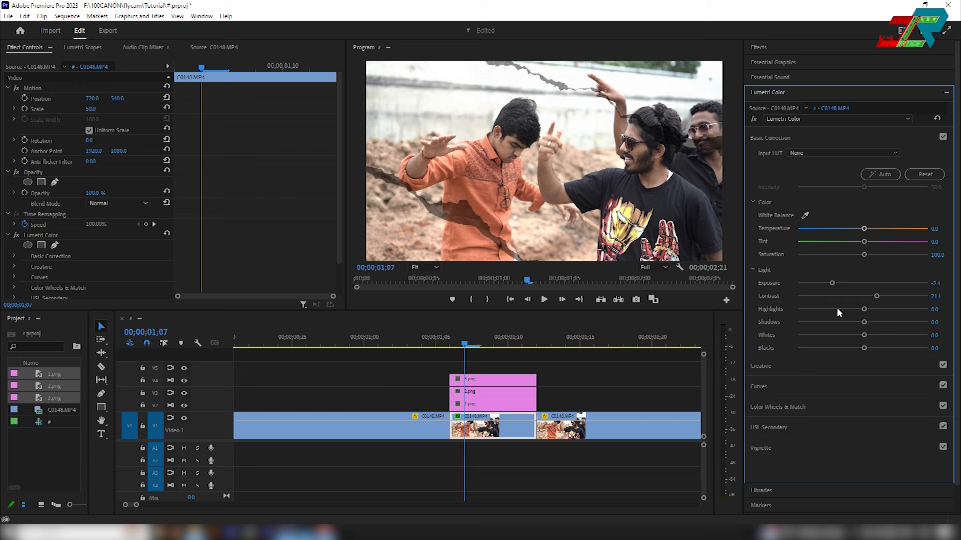
left_click_drag(865, 309, 842, 309)
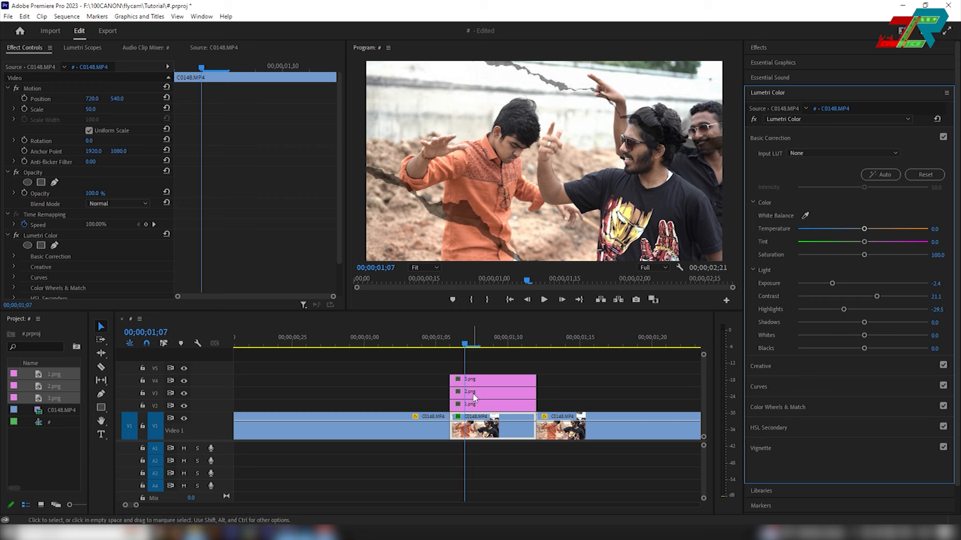
mouse_move(483, 405)
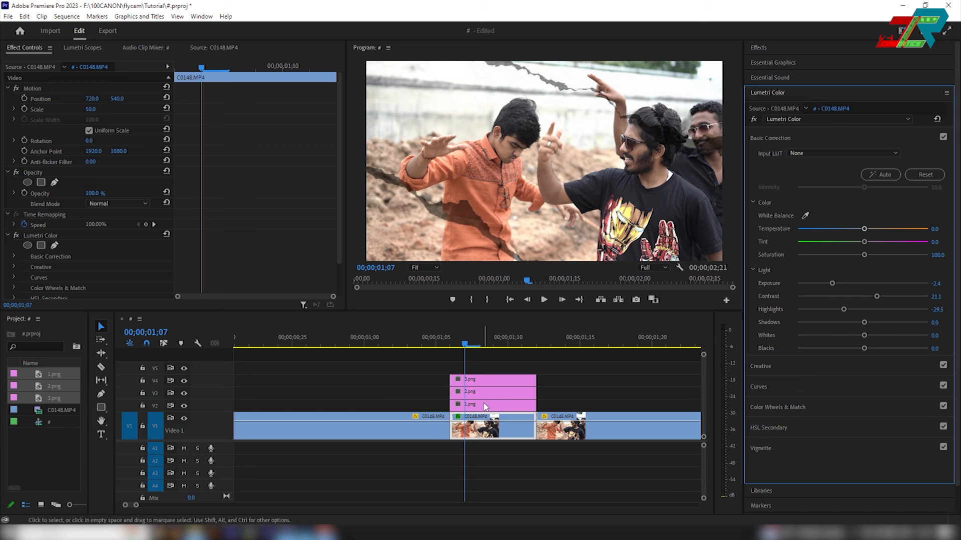
left_click_drag(832, 283, 827, 283)
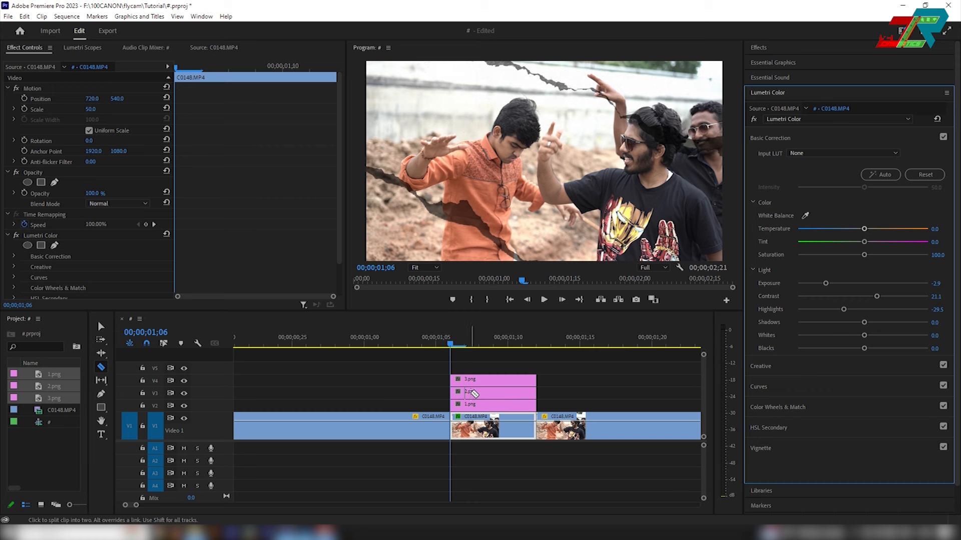
- Razor-cut the stacked V2–V4 PNG clips and offset the Position of the last 3.png section
left_click(479, 343)
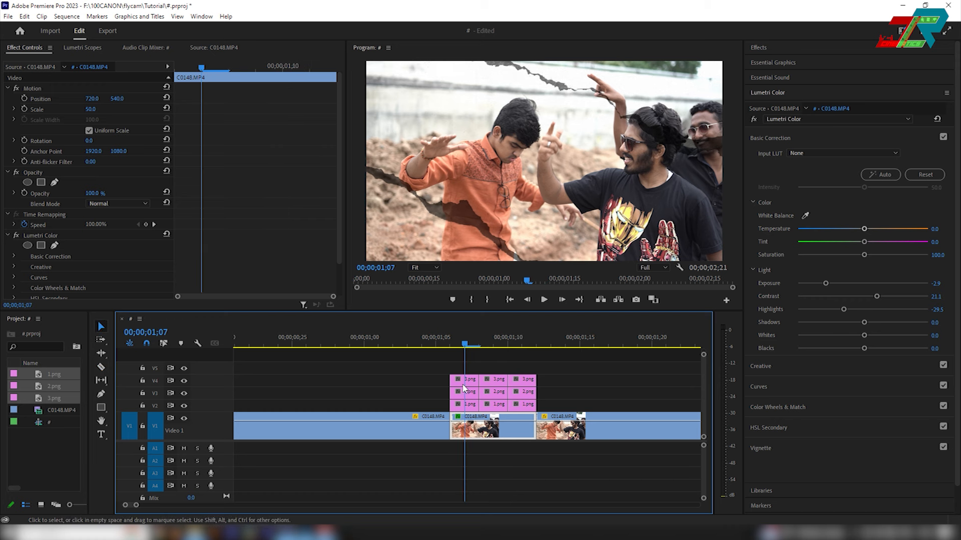
left_click(464, 380)
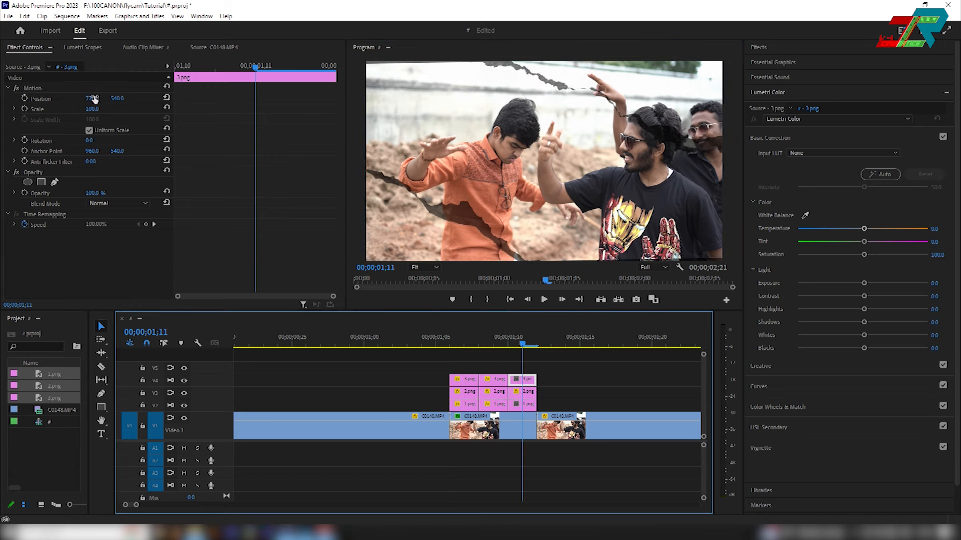
left_click(490, 429)
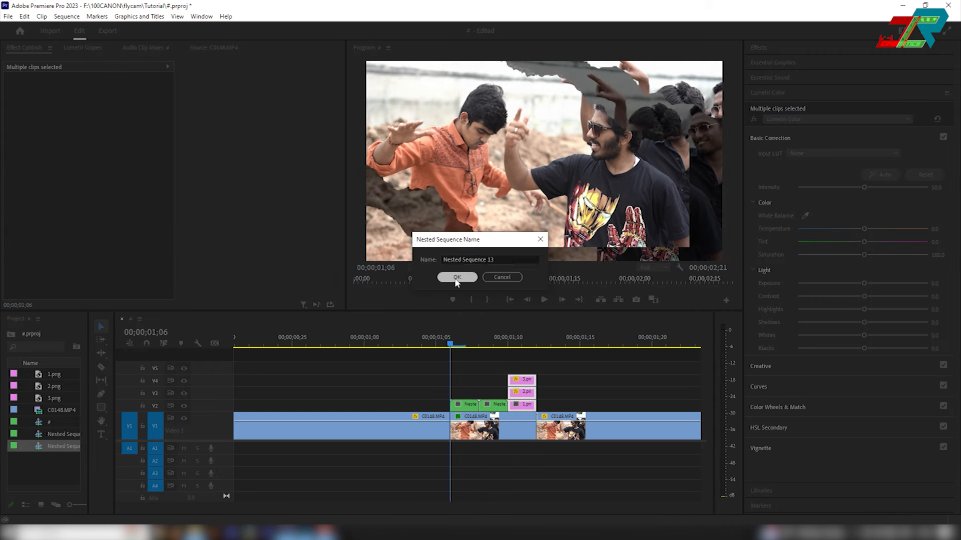
- Nest the last stacked torn-paper section, accepting the default nested sequence name
left_click(456, 277)
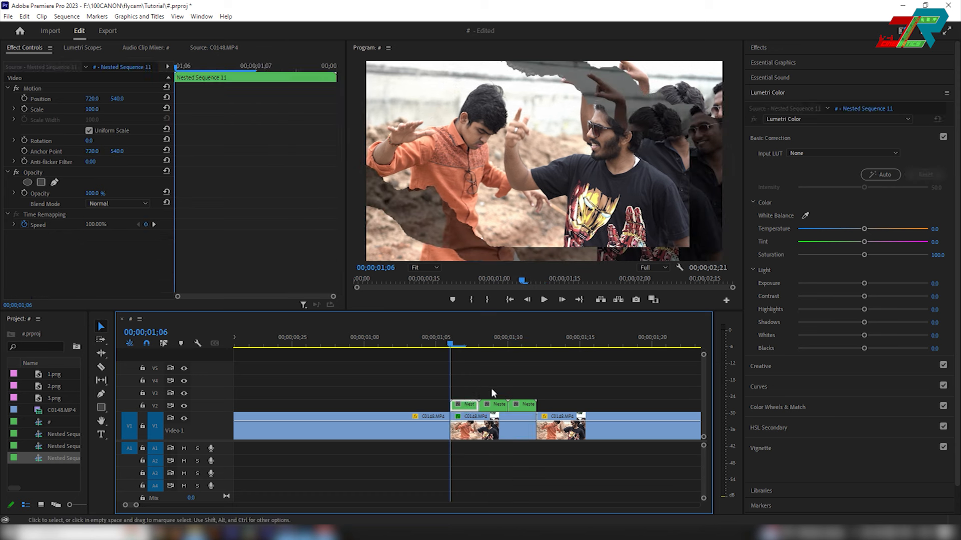
mouse_move(872, 332)
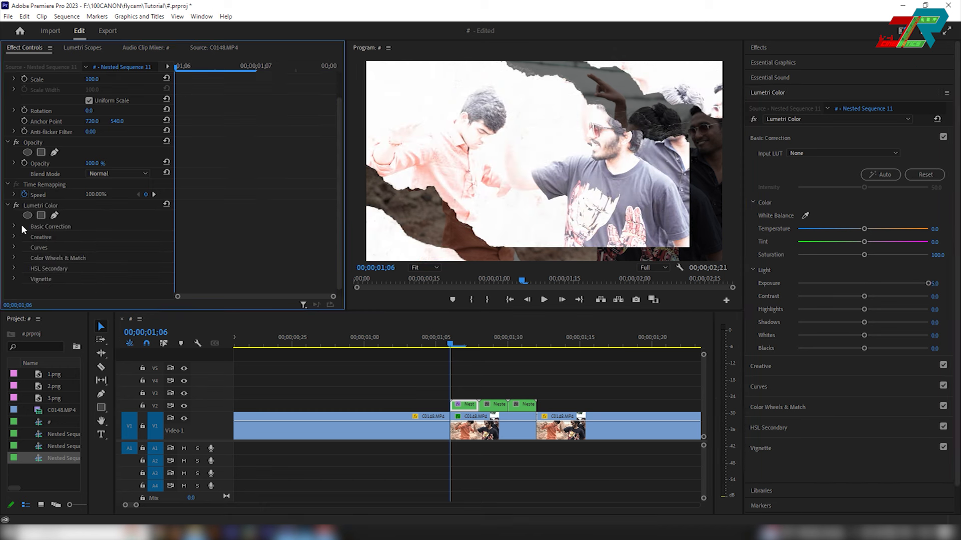
- Set Lumetri Exposure to 5.0 on the first nested sequence and play back the flash
left_click(15, 226)
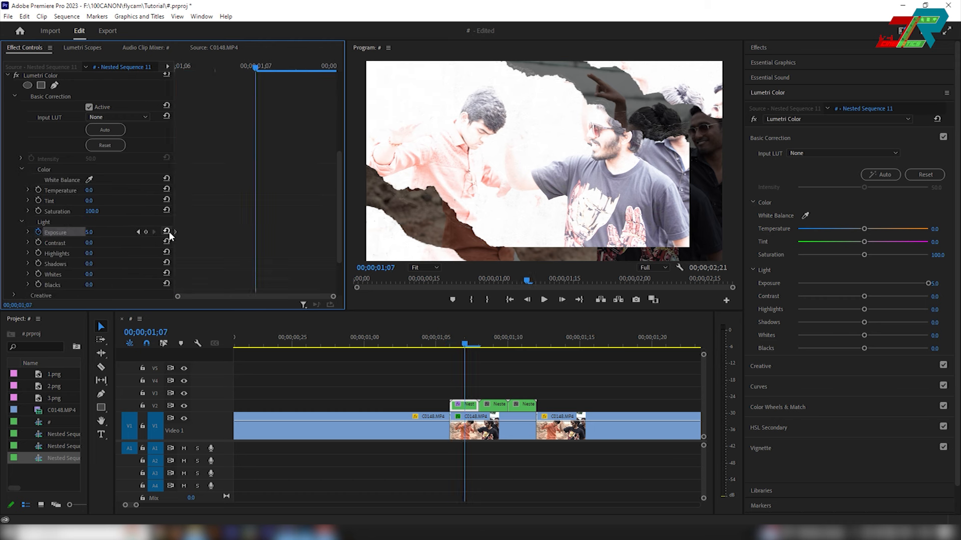
left_click(167, 231)
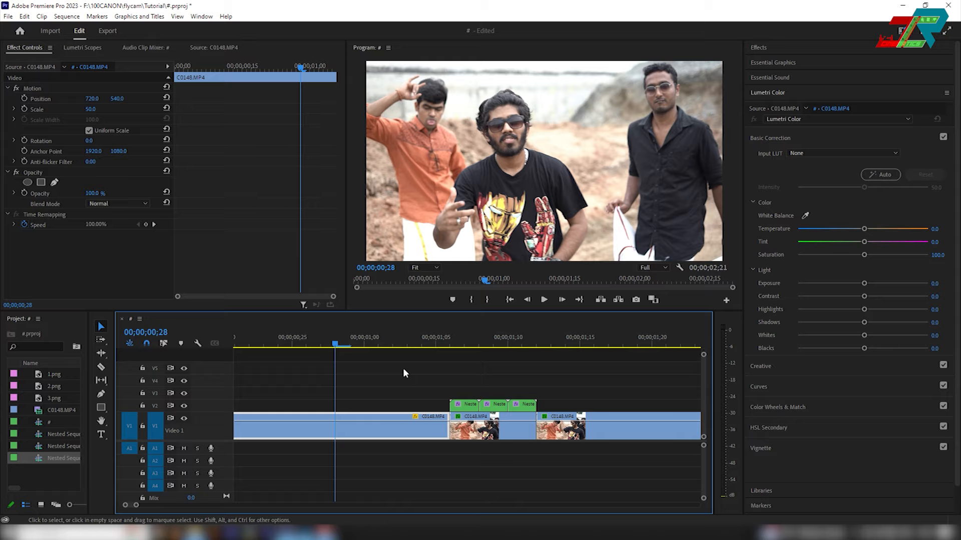
left_click(542, 300)
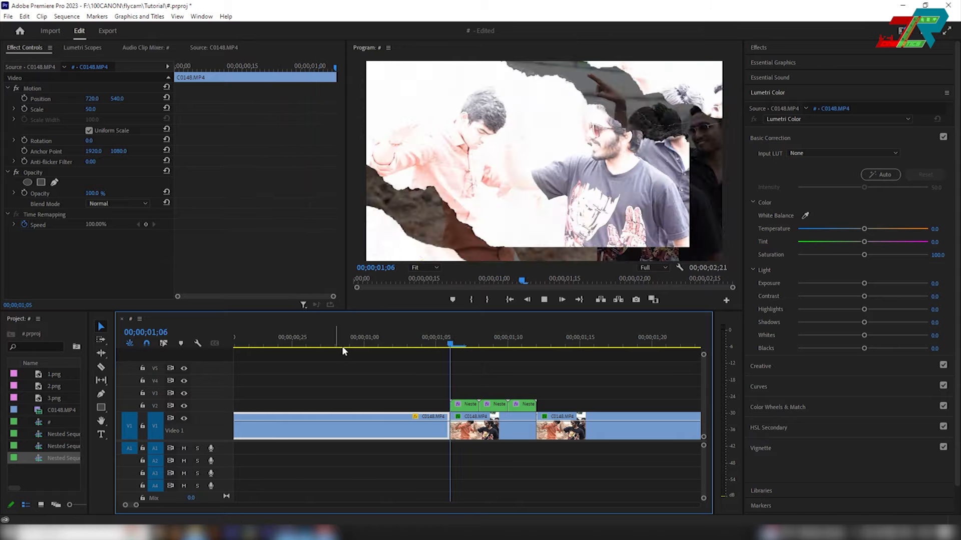